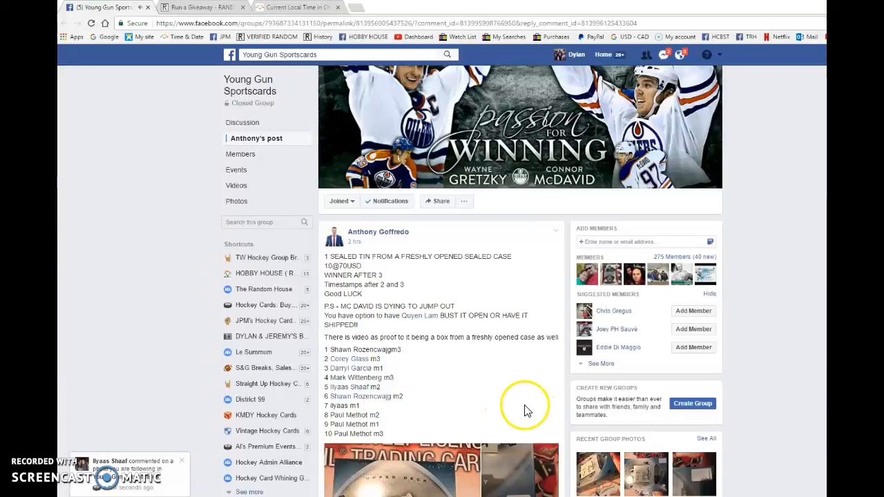
{"action": "mouse_move", "coordinate": [427, 294]}
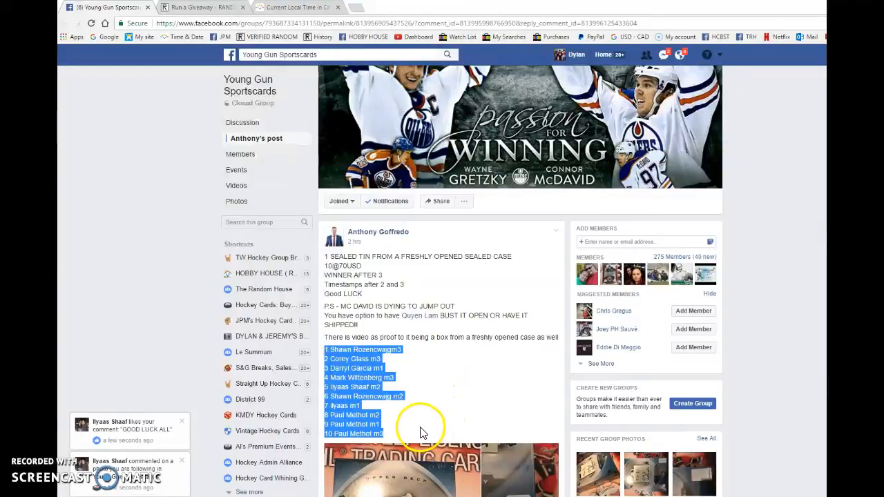
Step: Comment LIVE on the Facebook post, then start the ten-entry RANDOM.ORG giveaway and advance a round
{"action": "scroll", "scroll_direction": "down", "scroll_amount": 3}
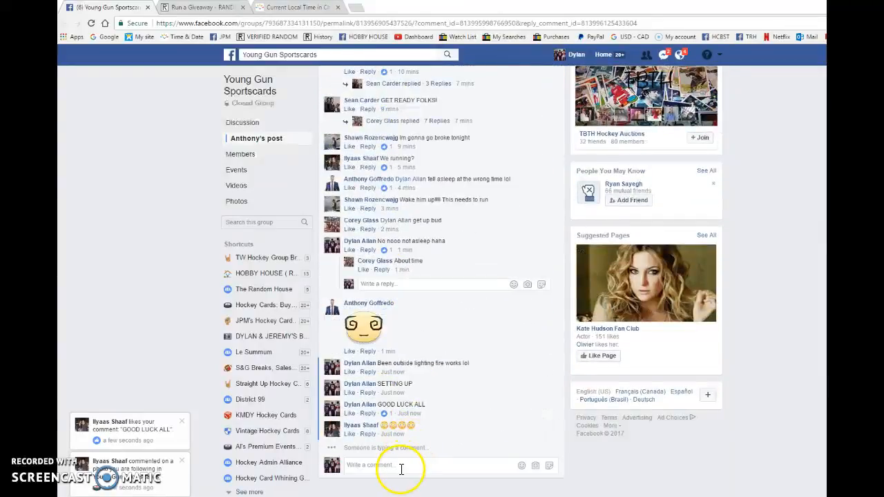
{"action": "type", "text": "LIV"}
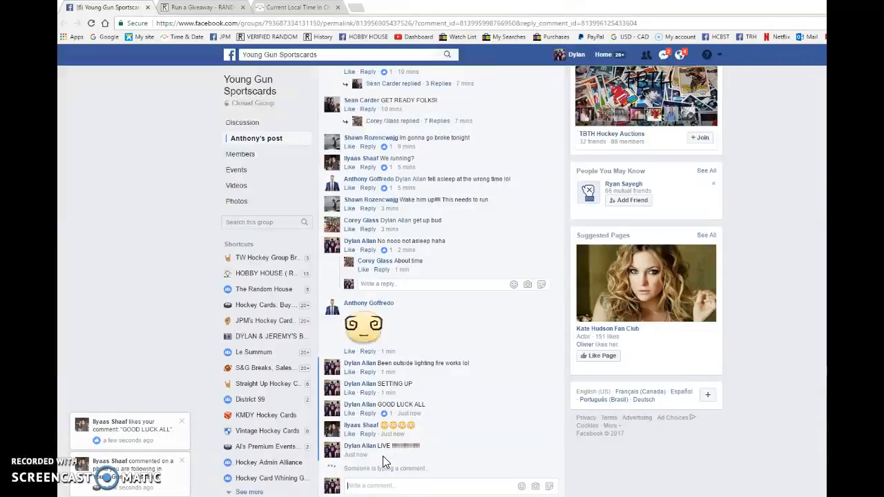
{"action": "left_click", "coordinate": [200, 11]}
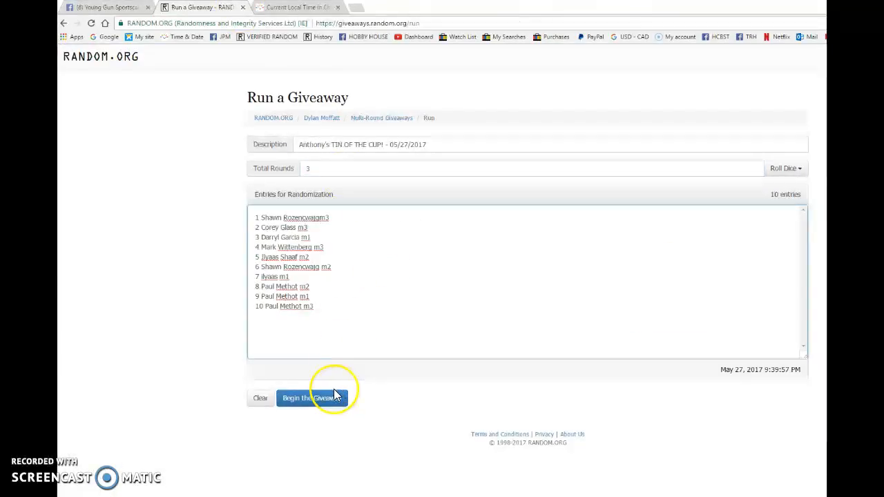
{"action": "left_click", "coordinate": [312, 398]}
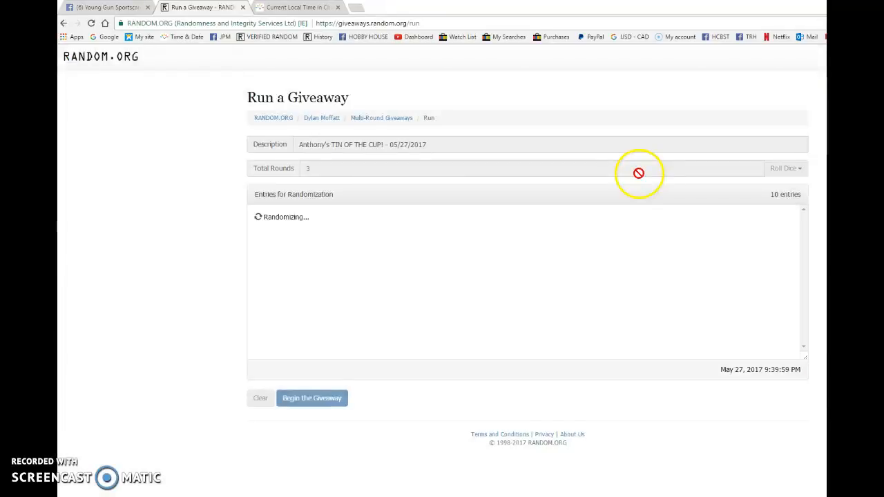
{"action": "left_click", "coordinate": [312, 397]}
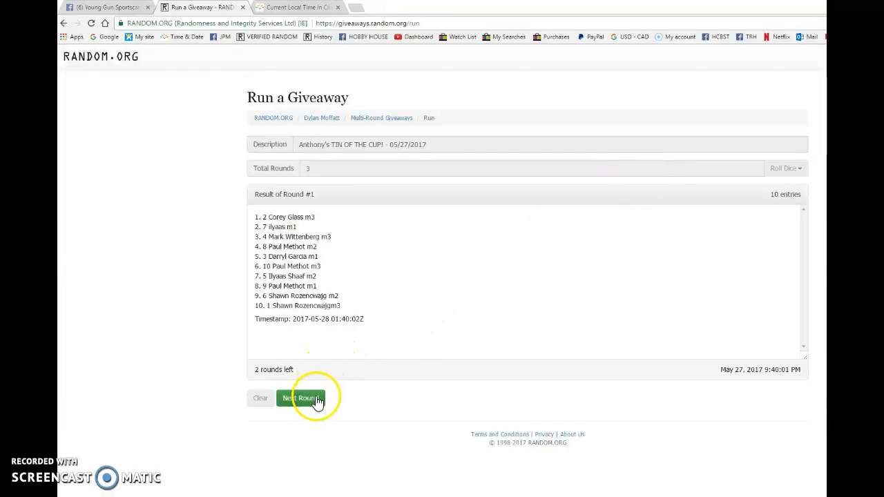
{"action": "left_click", "coordinate": [300, 398]}
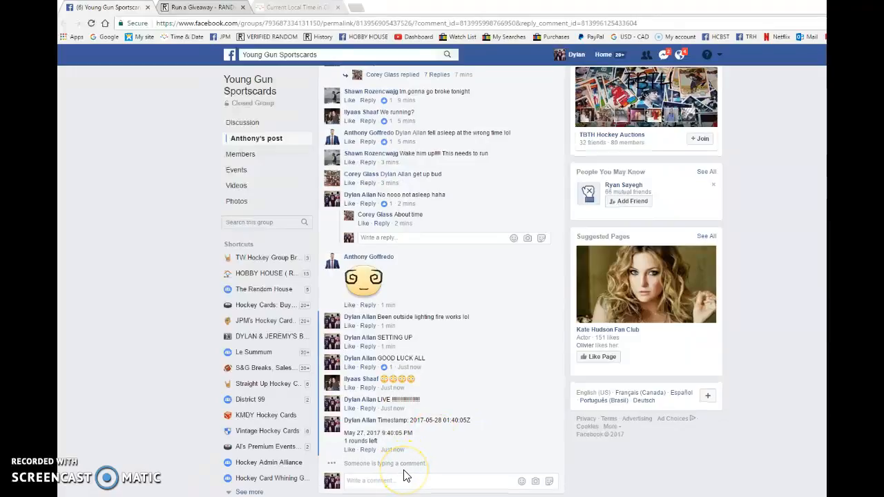
{"action": "mouse_move", "coordinate": [394, 457]}
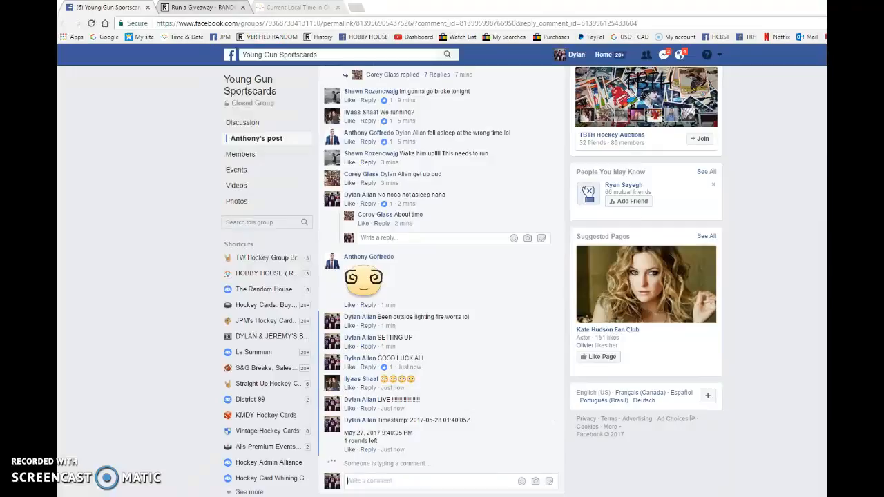
Step: Check the local time on timeanddate, then return to the RANDOM.ORG giveaway
{"action": "left_click", "coordinate": [304, 8]}
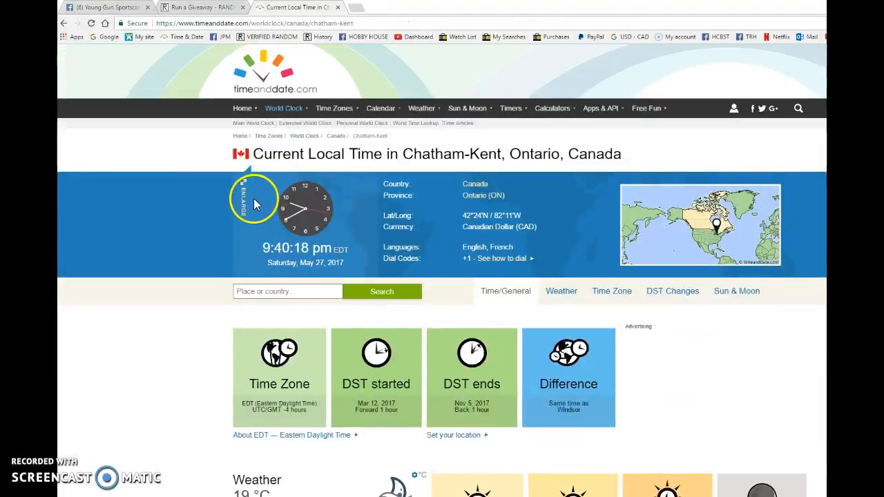
{"action": "left_click", "coordinate": [200, 8]}
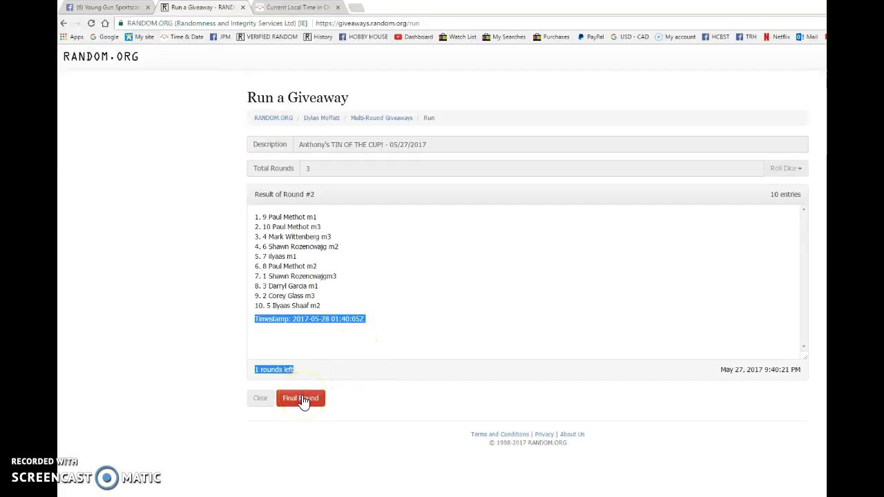
Step: Run final round three and post its timestamp and verification code as a Facebook comment
{"action": "left_click", "coordinate": [300, 398]}
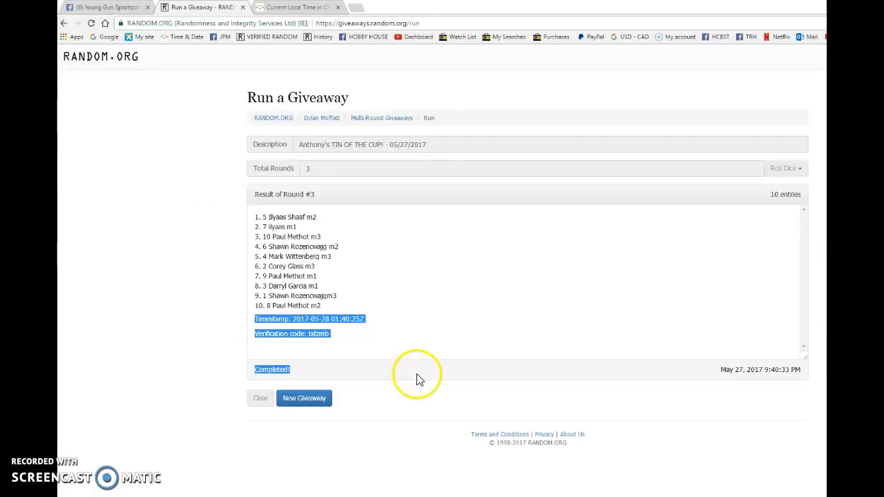
{"action": "left_click", "coordinate": [107, 7]}
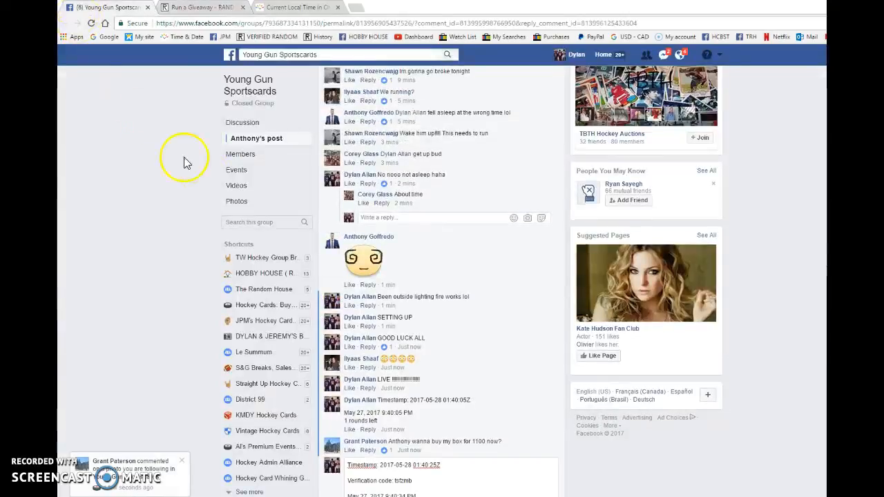
{"action": "scroll", "scroll_direction": "down", "scroll_amount": 3}
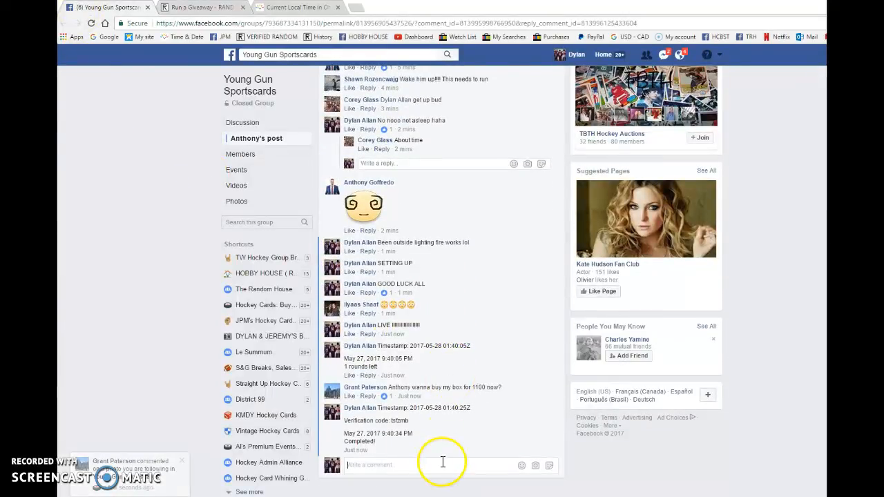
{"action": "mouse_move", "coordinate": [398, 457]}
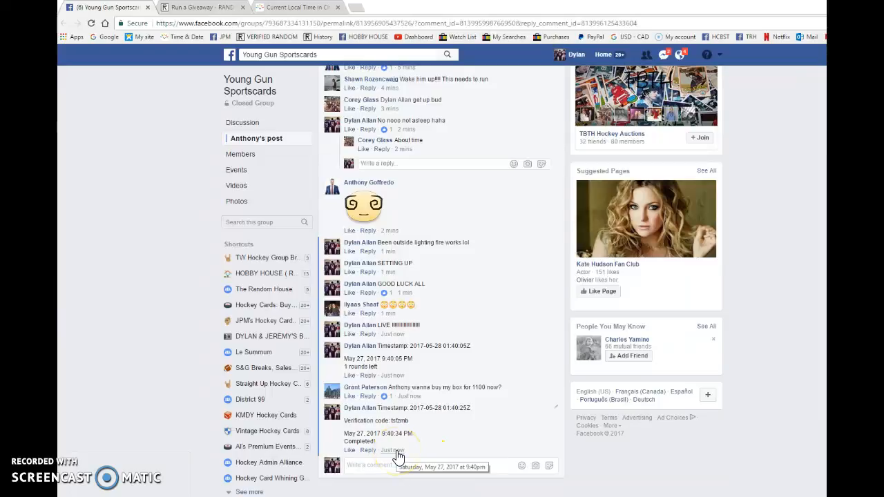
{"action": "left_click", "coordinate": [201, 7]}
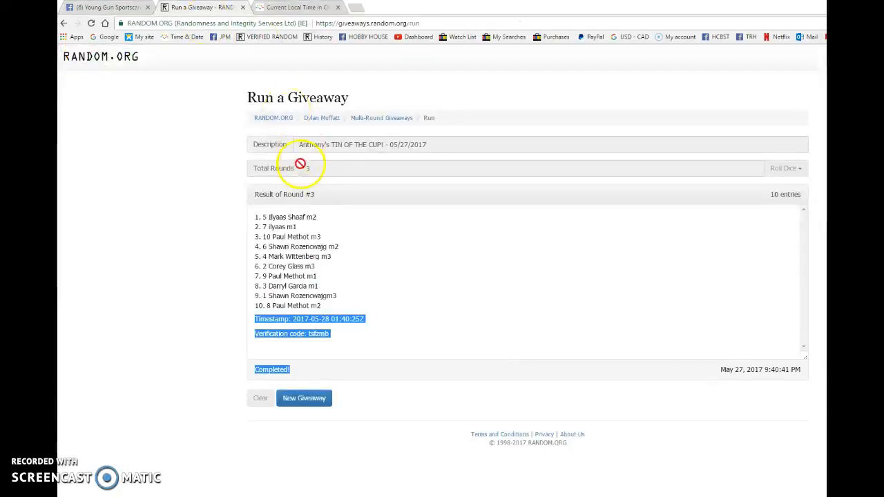